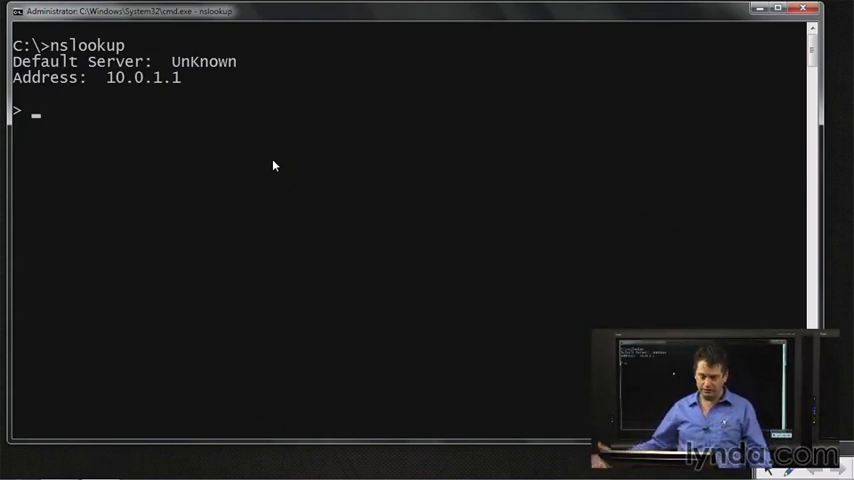
Resolve google.com through the default DNS server, listing its IPv6 and IPv4 addresses
type("g")
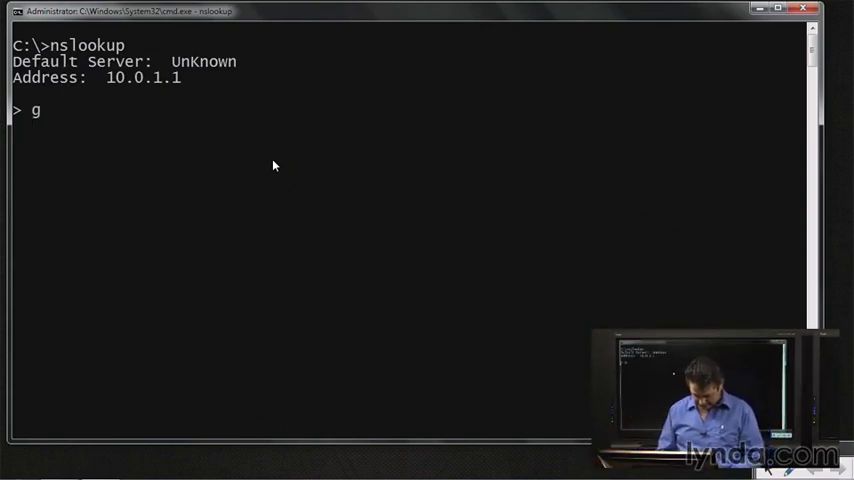
type("oogle.c")
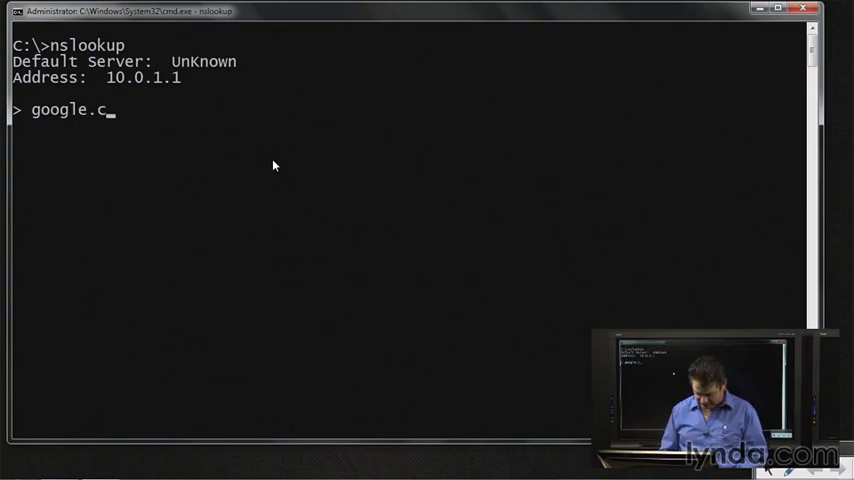
key("Return")
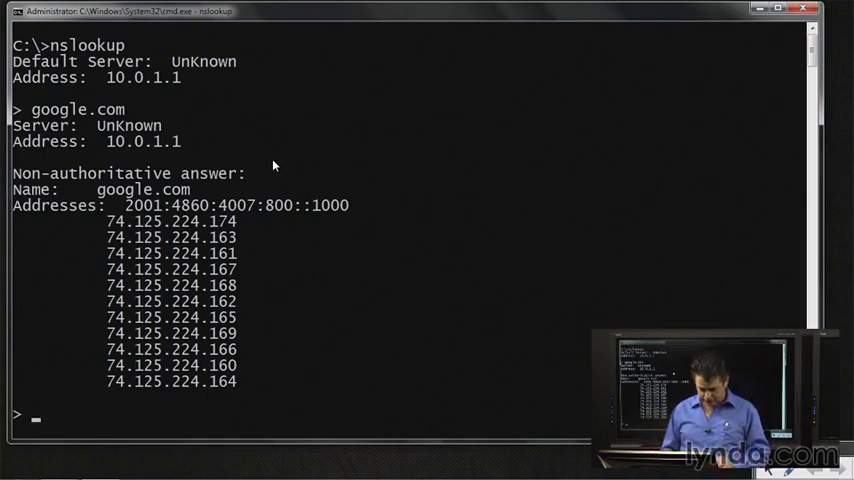
Switch the nslookup server to 4.2.2.2 and begin a new google.com query
type("server")
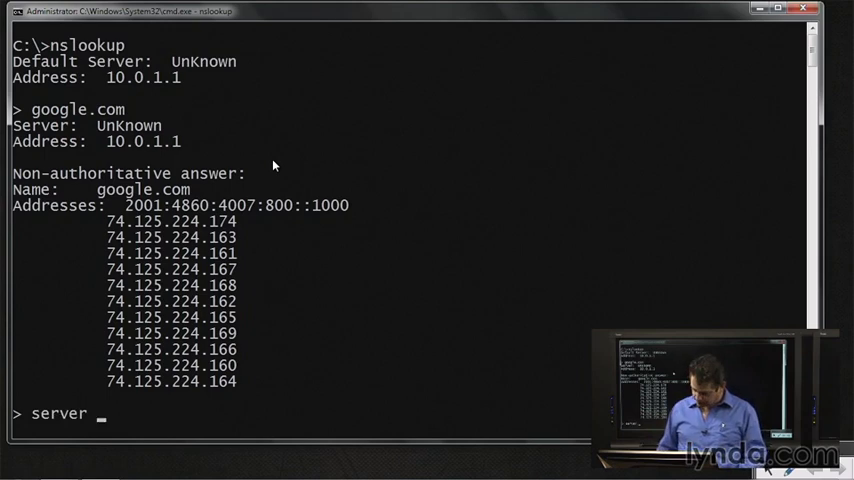
type("4.2.2.2")
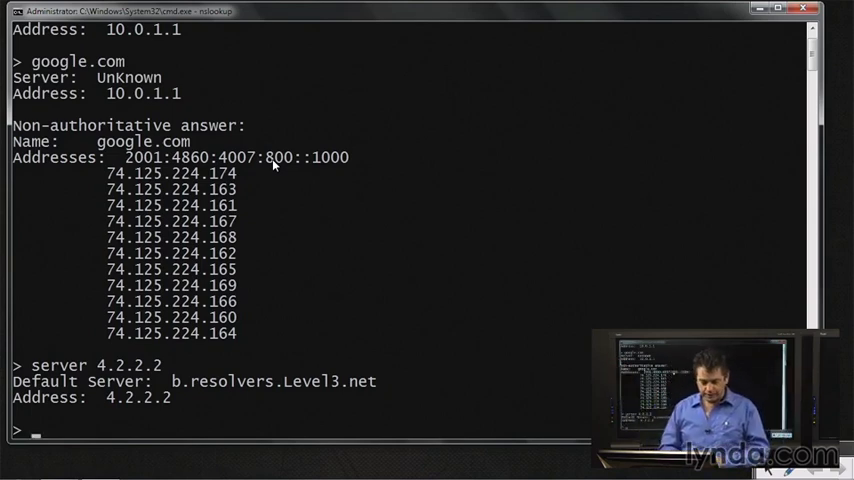
type("go")
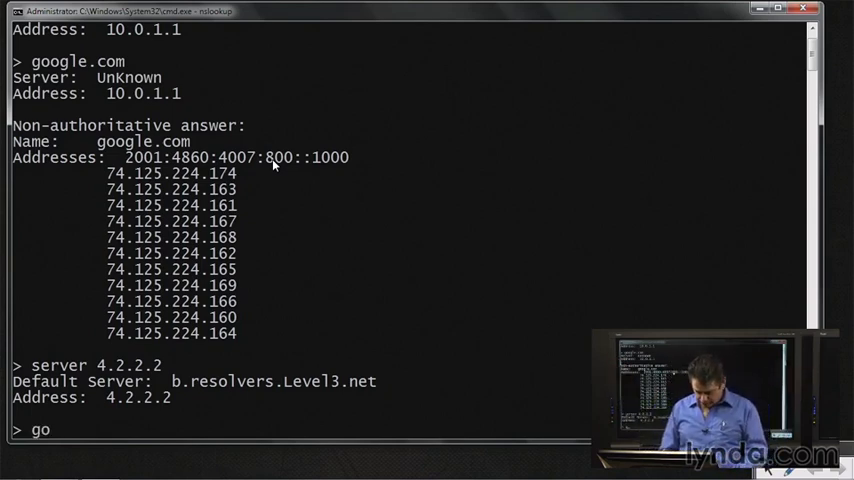